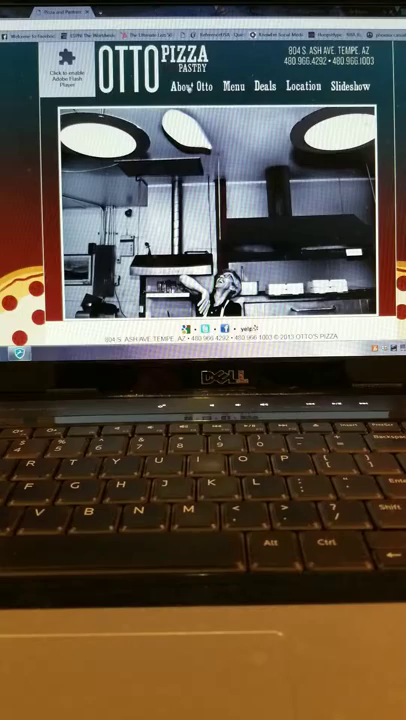
# Open Otto Pizza's Menu page and scroll through the appetizer and salad prices.
pyautogui.click(233, 95)
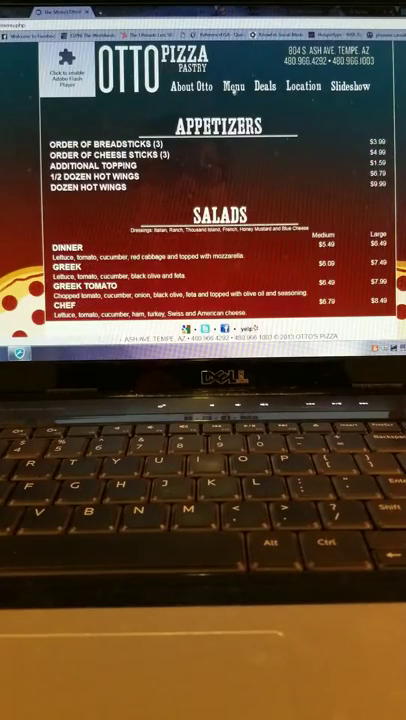
pyautogui.scroll(-3)
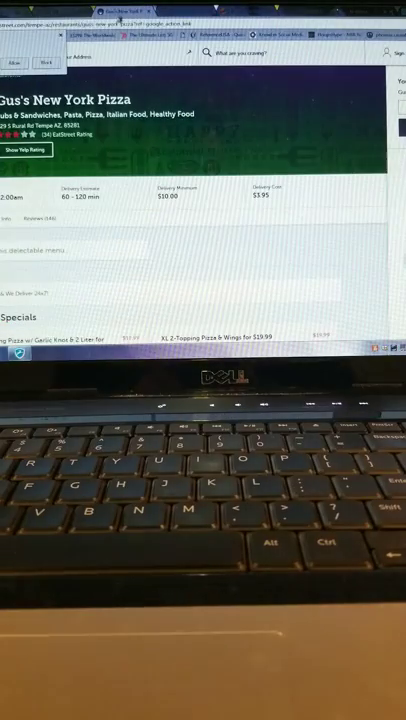
# Scroll down Gus's New York Pizza's EatStreet page to the Specials section.
pyautogui.scroll(-3)
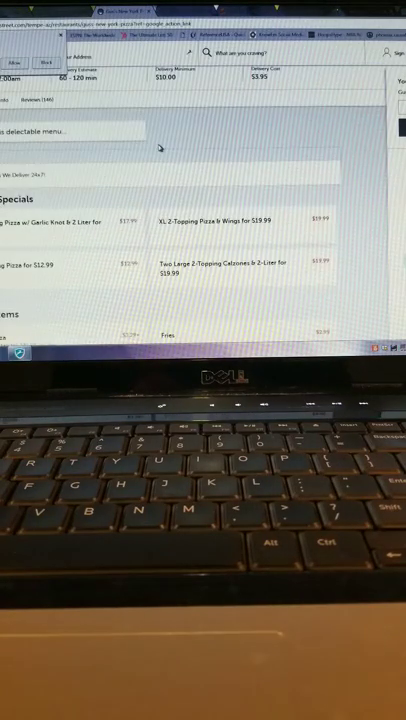
pyautogui.scroll(-3)
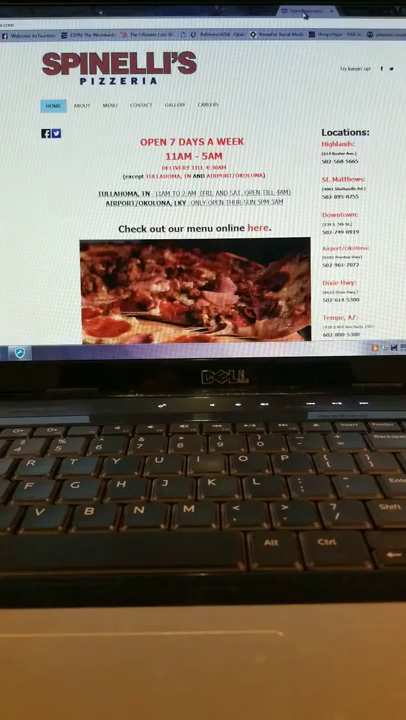
# Scroll Spinelli's homepage past the hours to the menu link and Meat Lovers pizza slideshow.
pyautogui.scroll(-3)
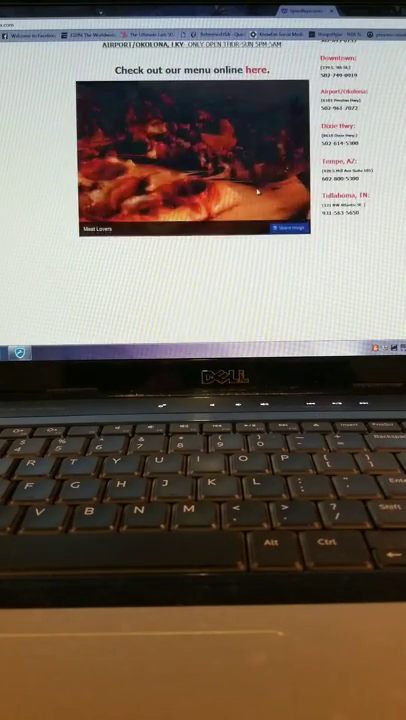